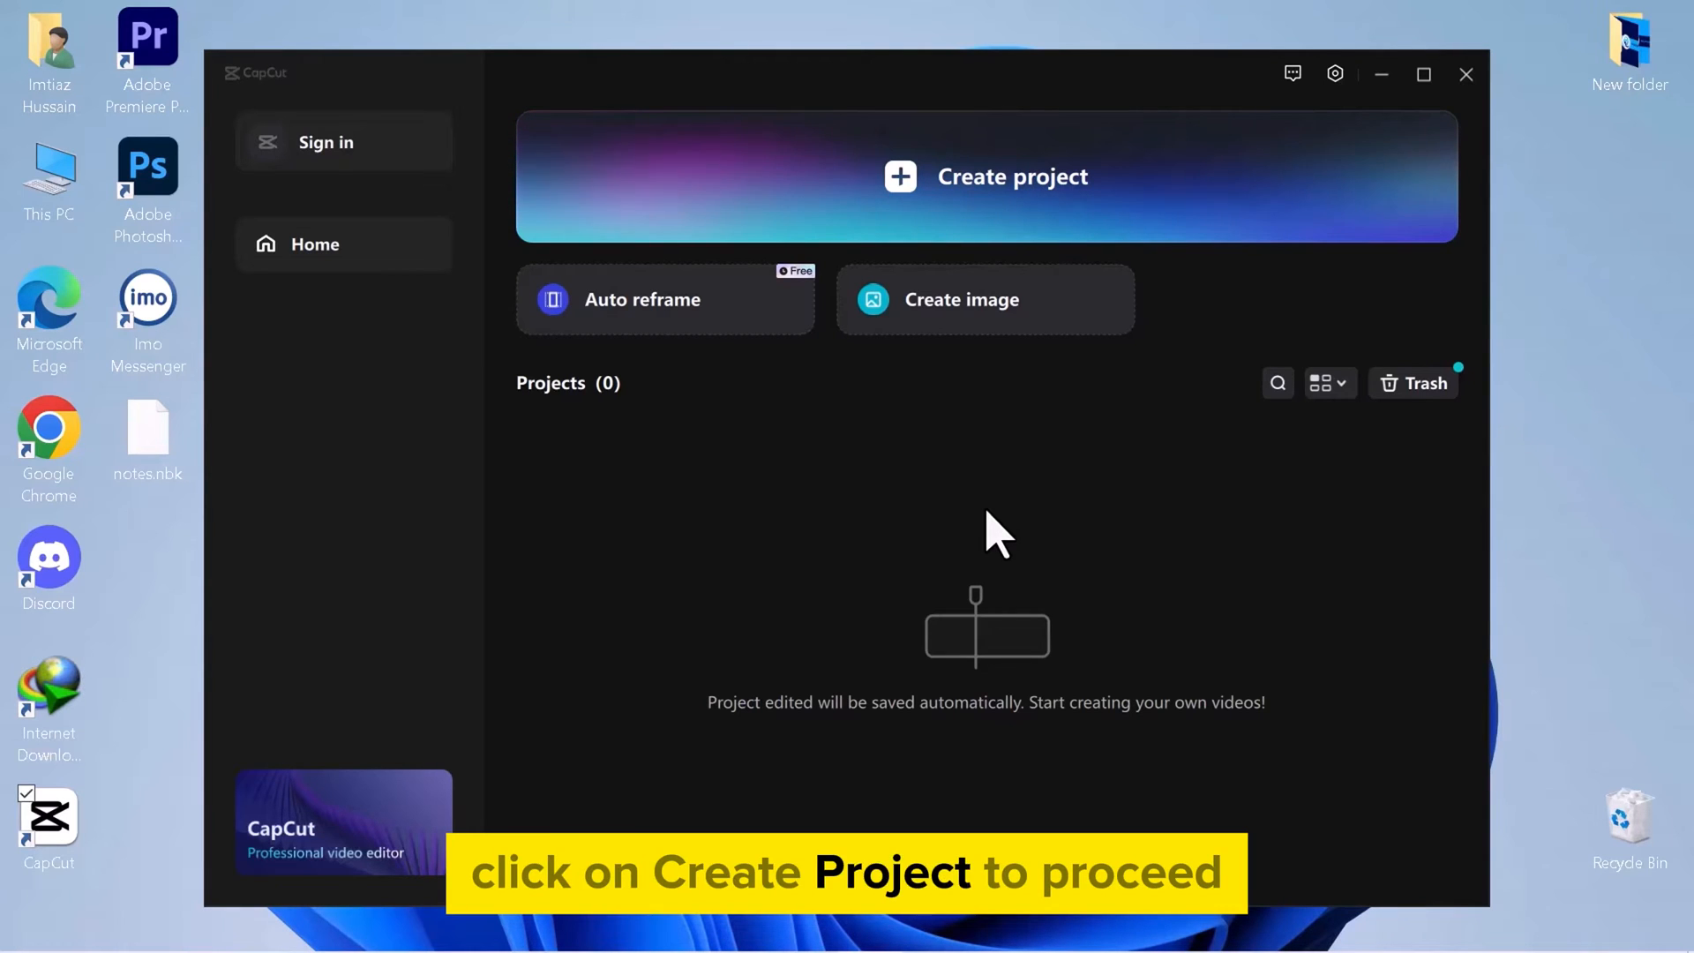
# - Create a new empty CapCut project and enter the editor
pyautogui.click(1467, 74)
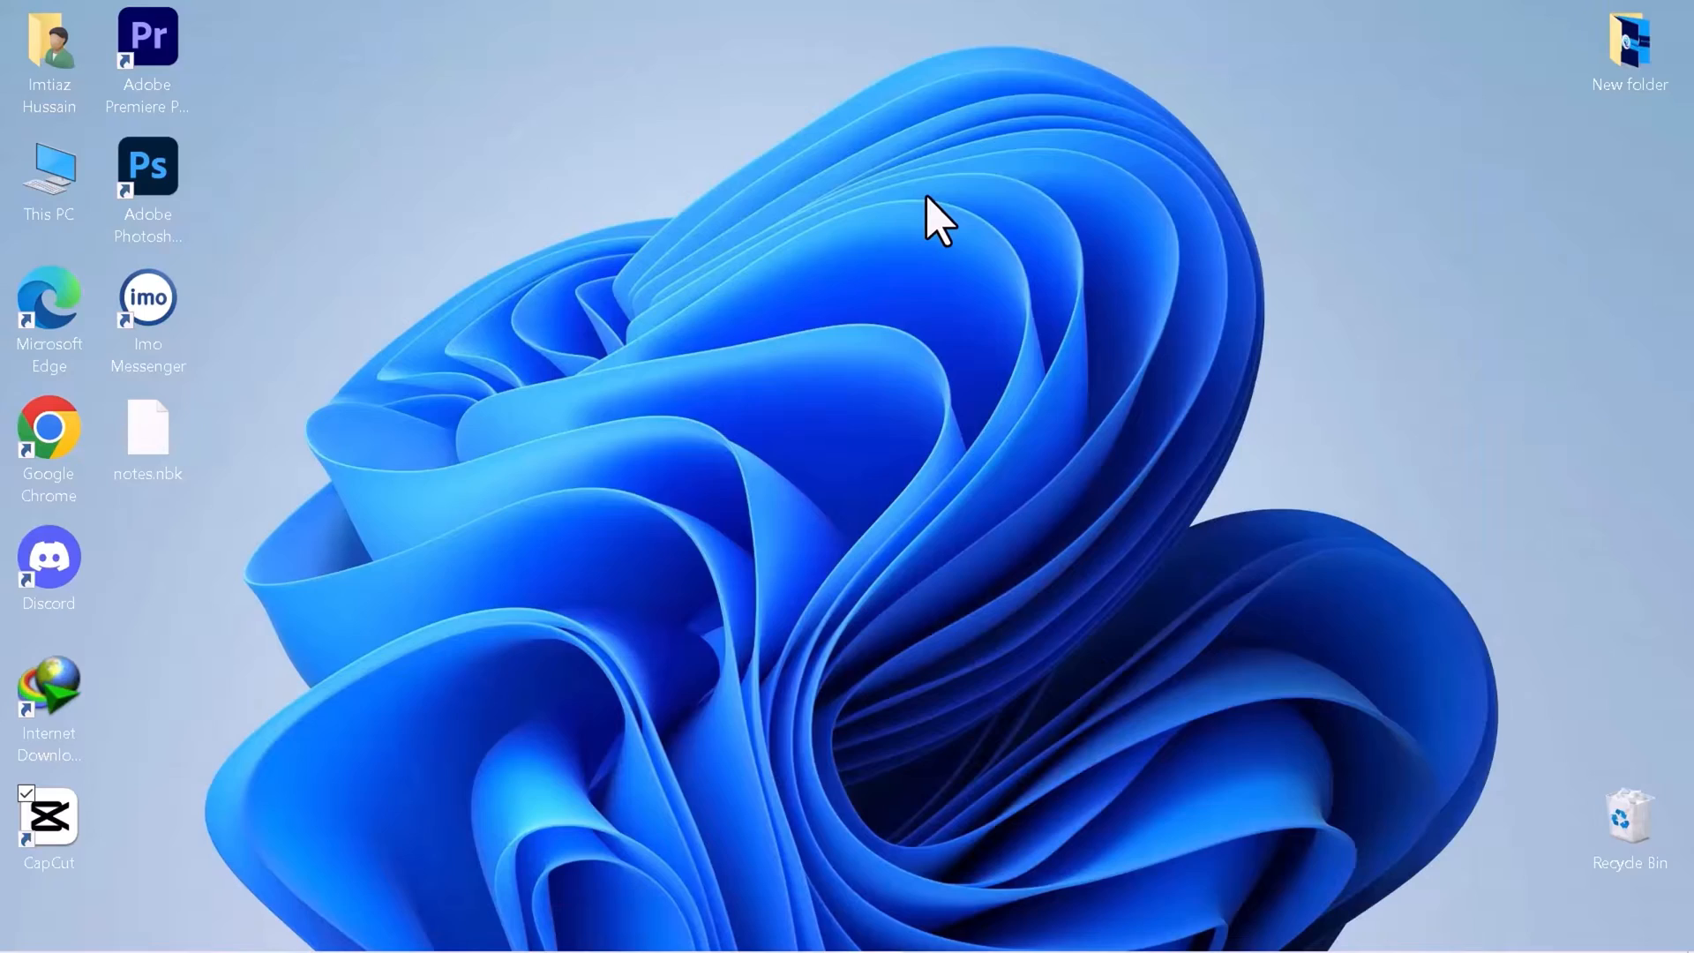
pyautogui.doubleClick(50, 817)
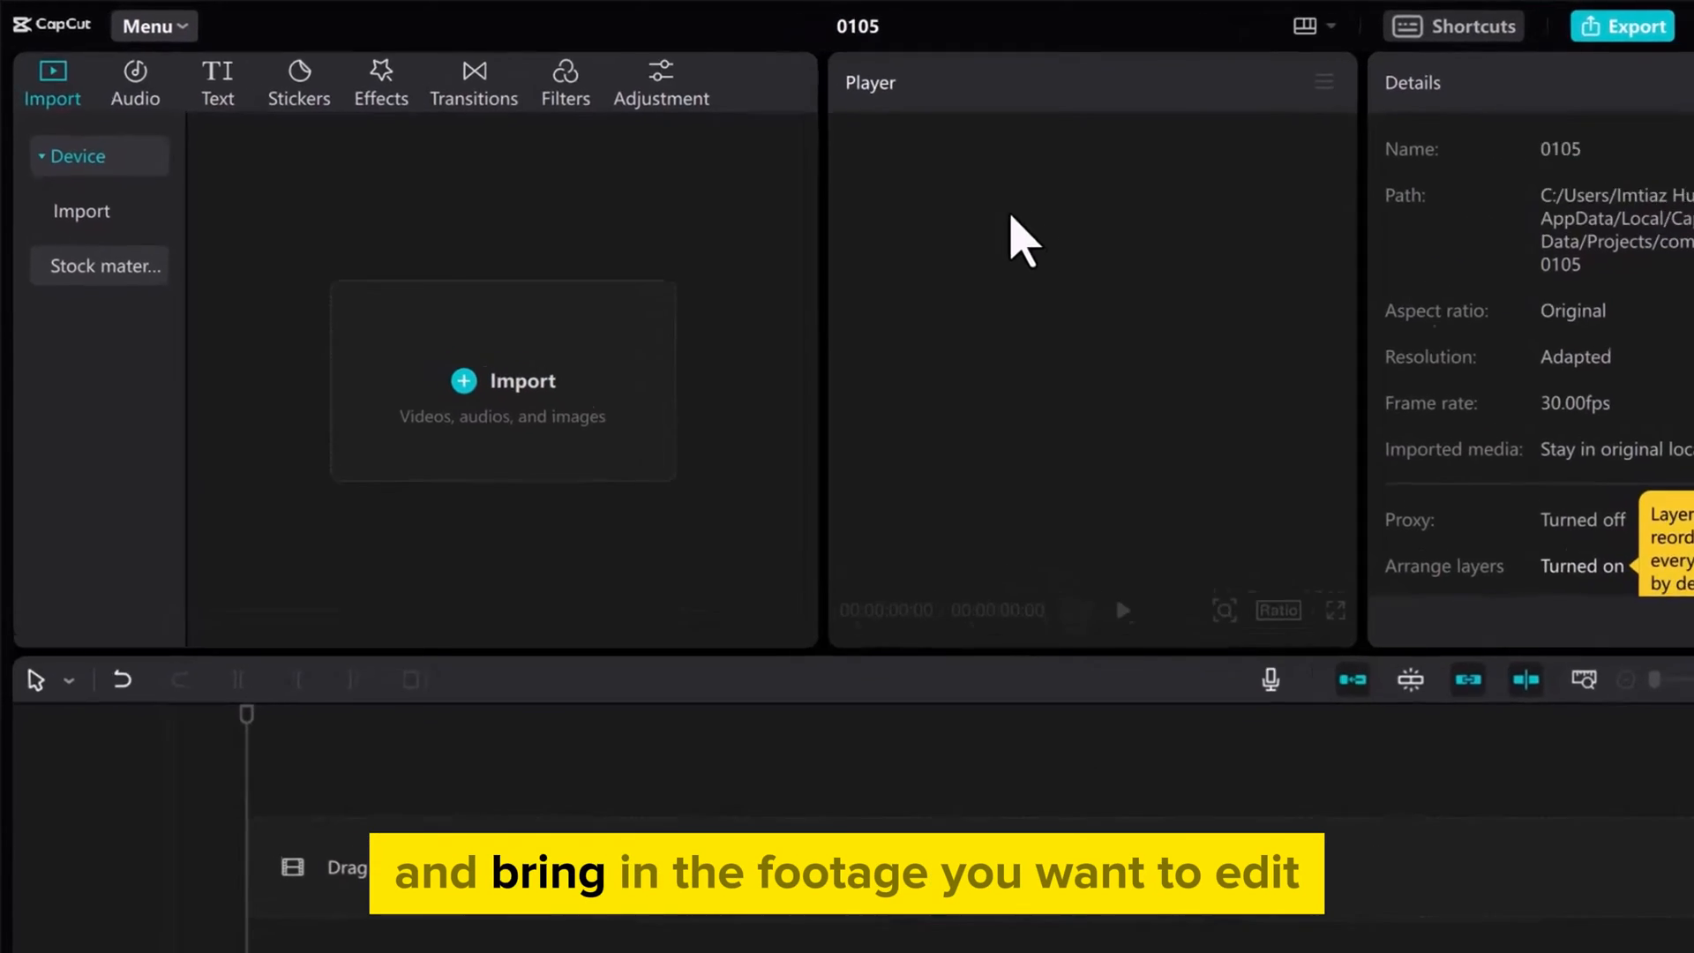
# - Import FREE FOOTAGES.mp4 and place the beach clip on the timeline
pyautogui.click(503, 381)
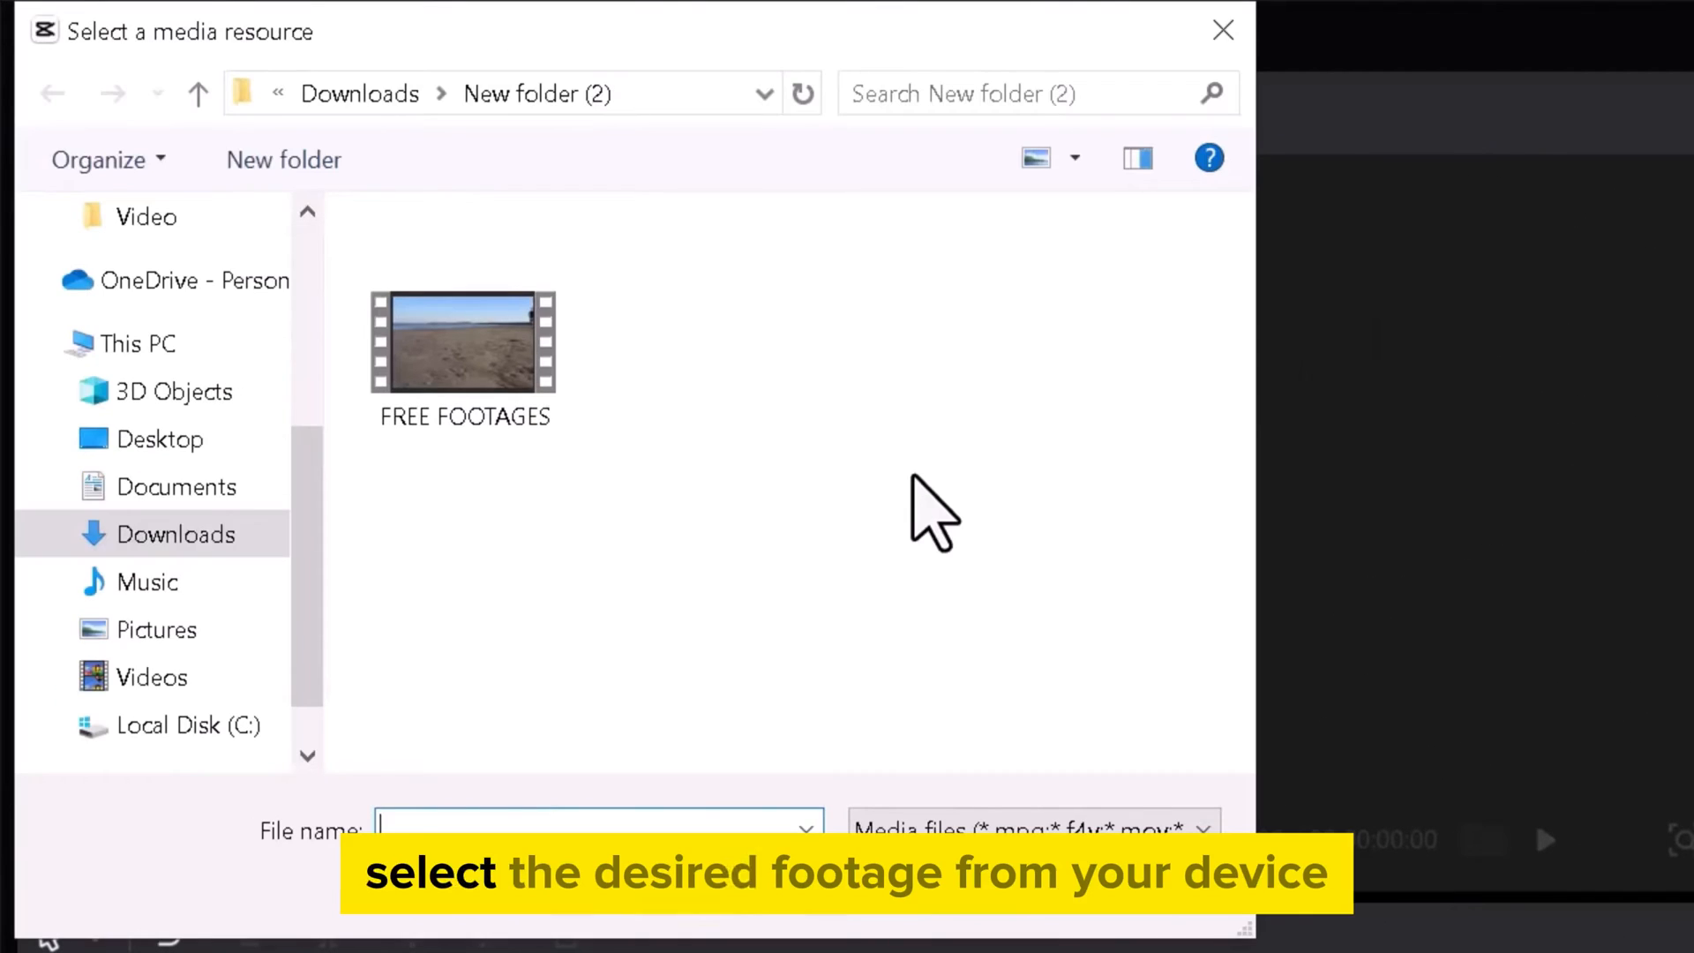
pyautogui.moveTo(540, 367)
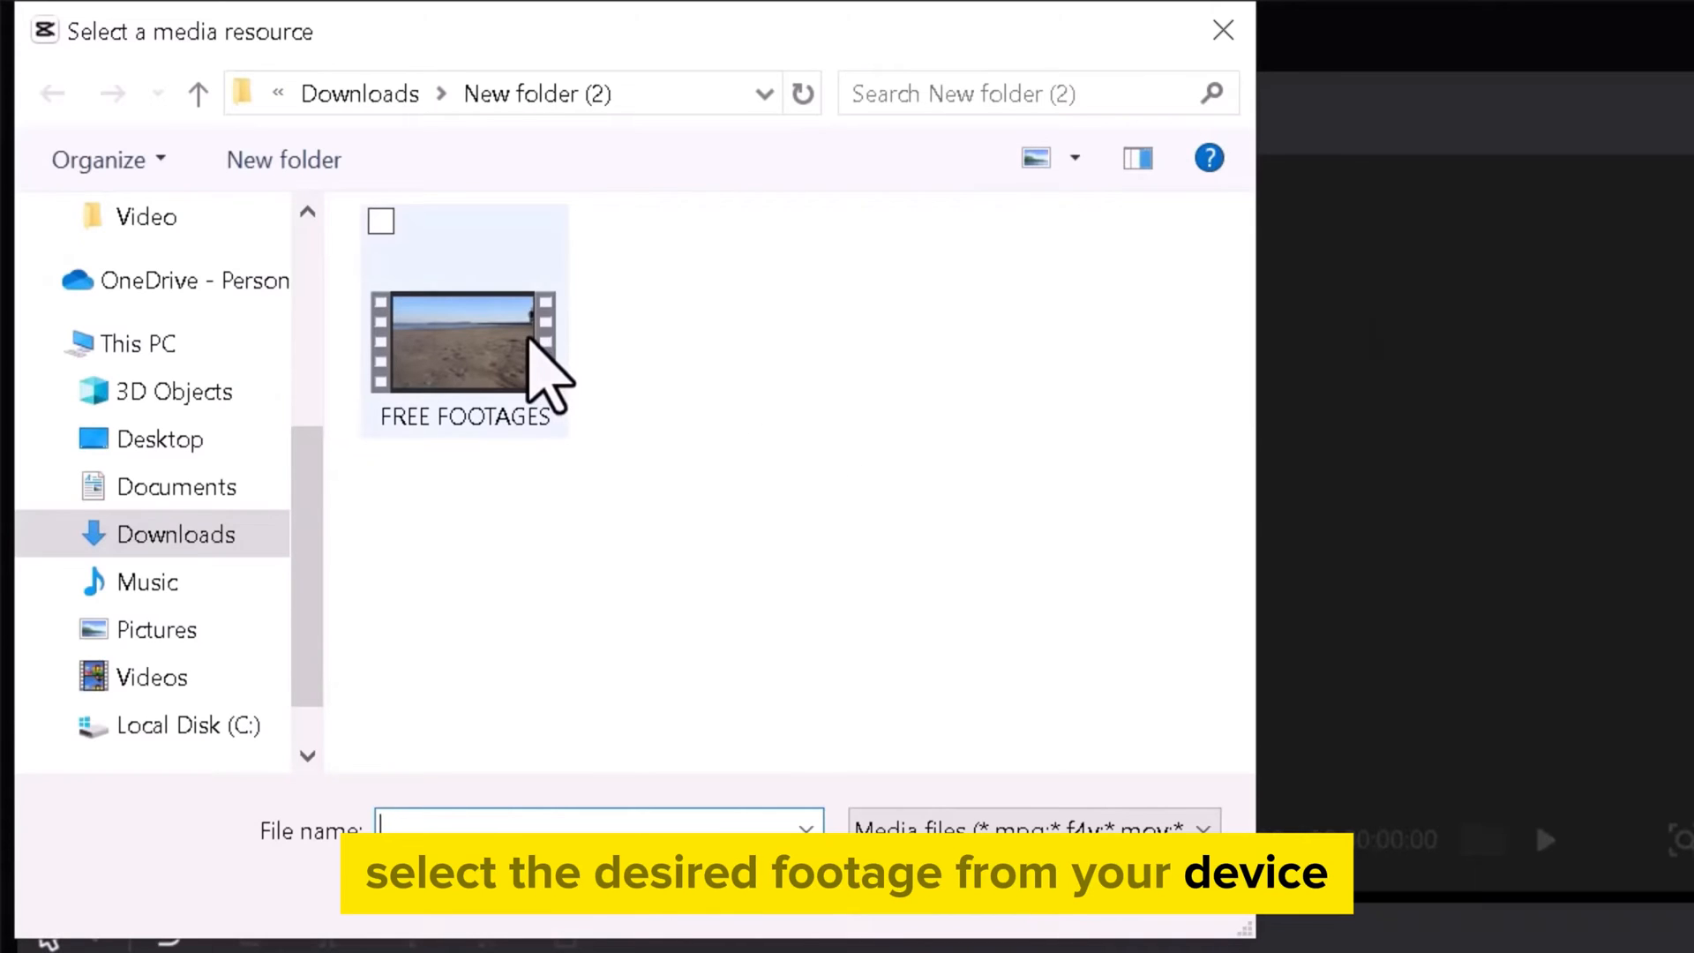
pyautogui.doubleClick(464, 335)
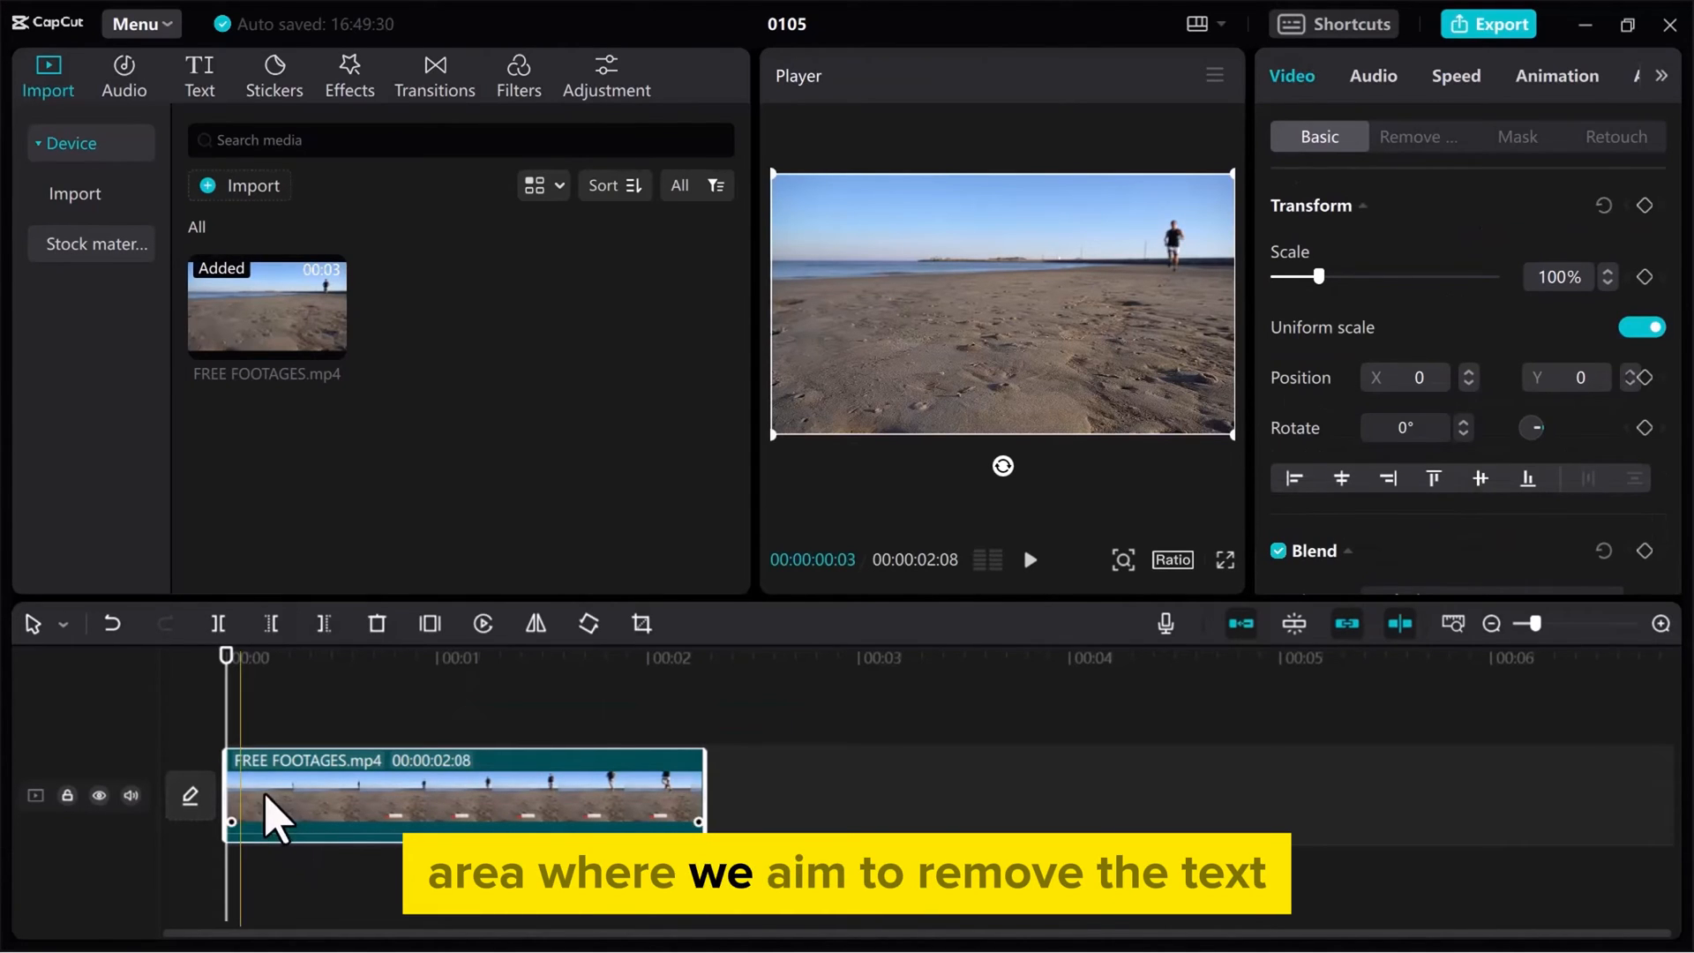
# - Freeze a 3-second text-free beach frame and layer it above the original clip
pyautogui.click(1027, 560)
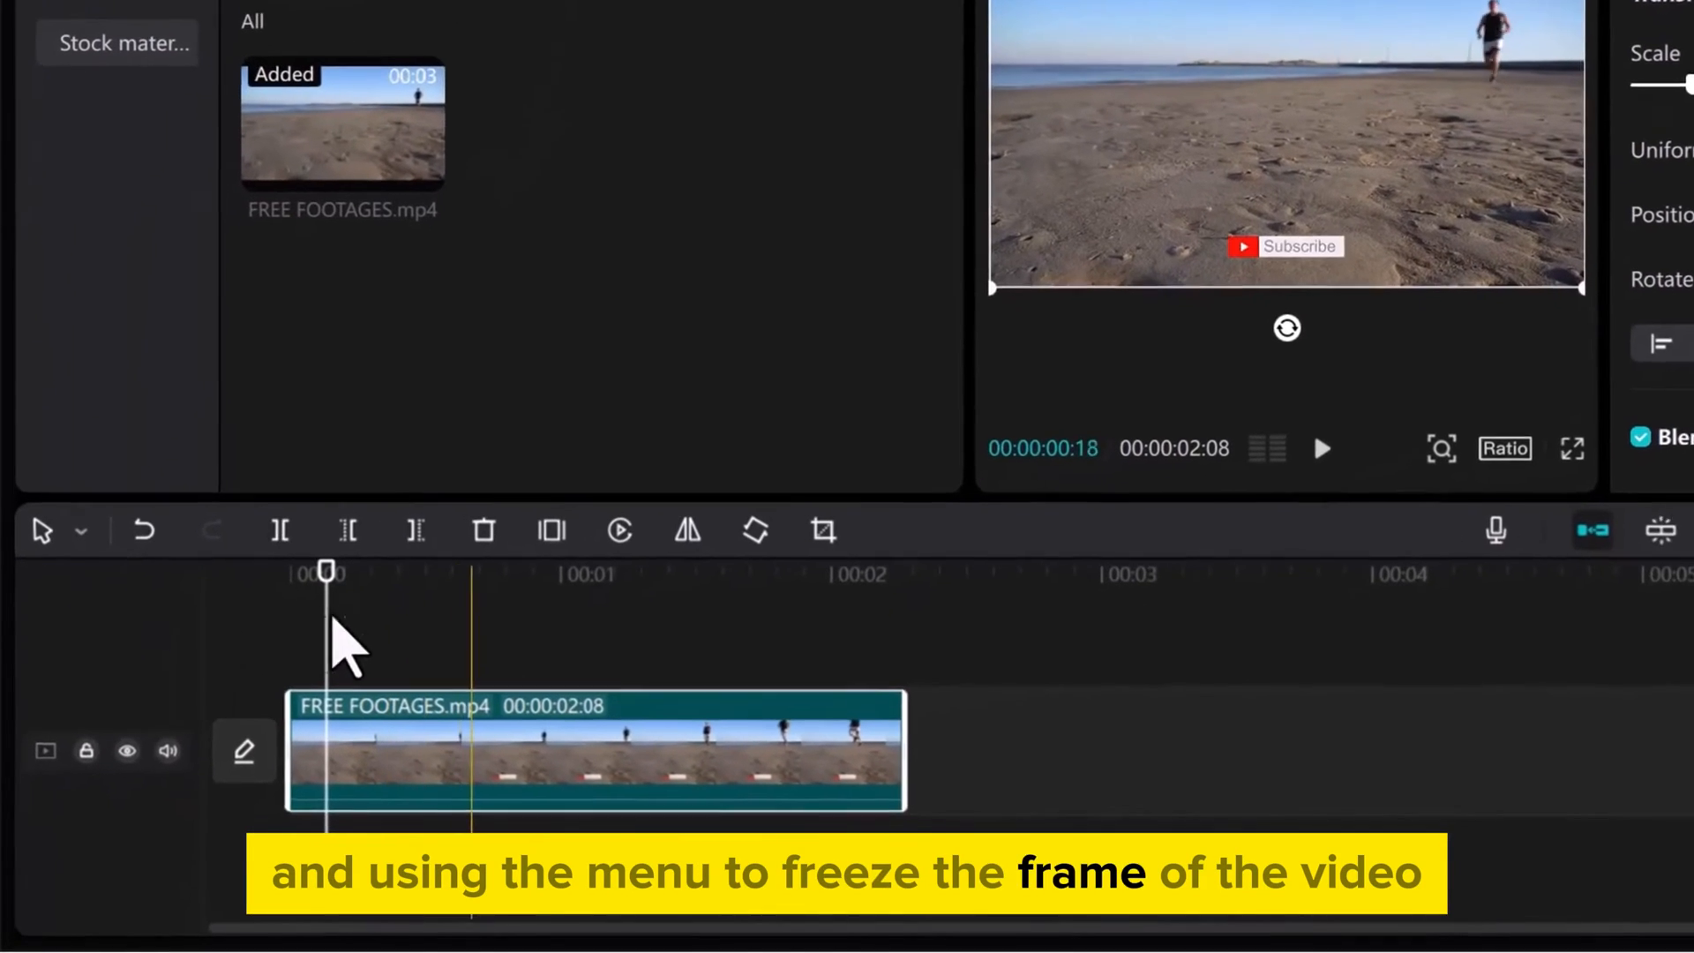
pyautogui.click(558, 530)
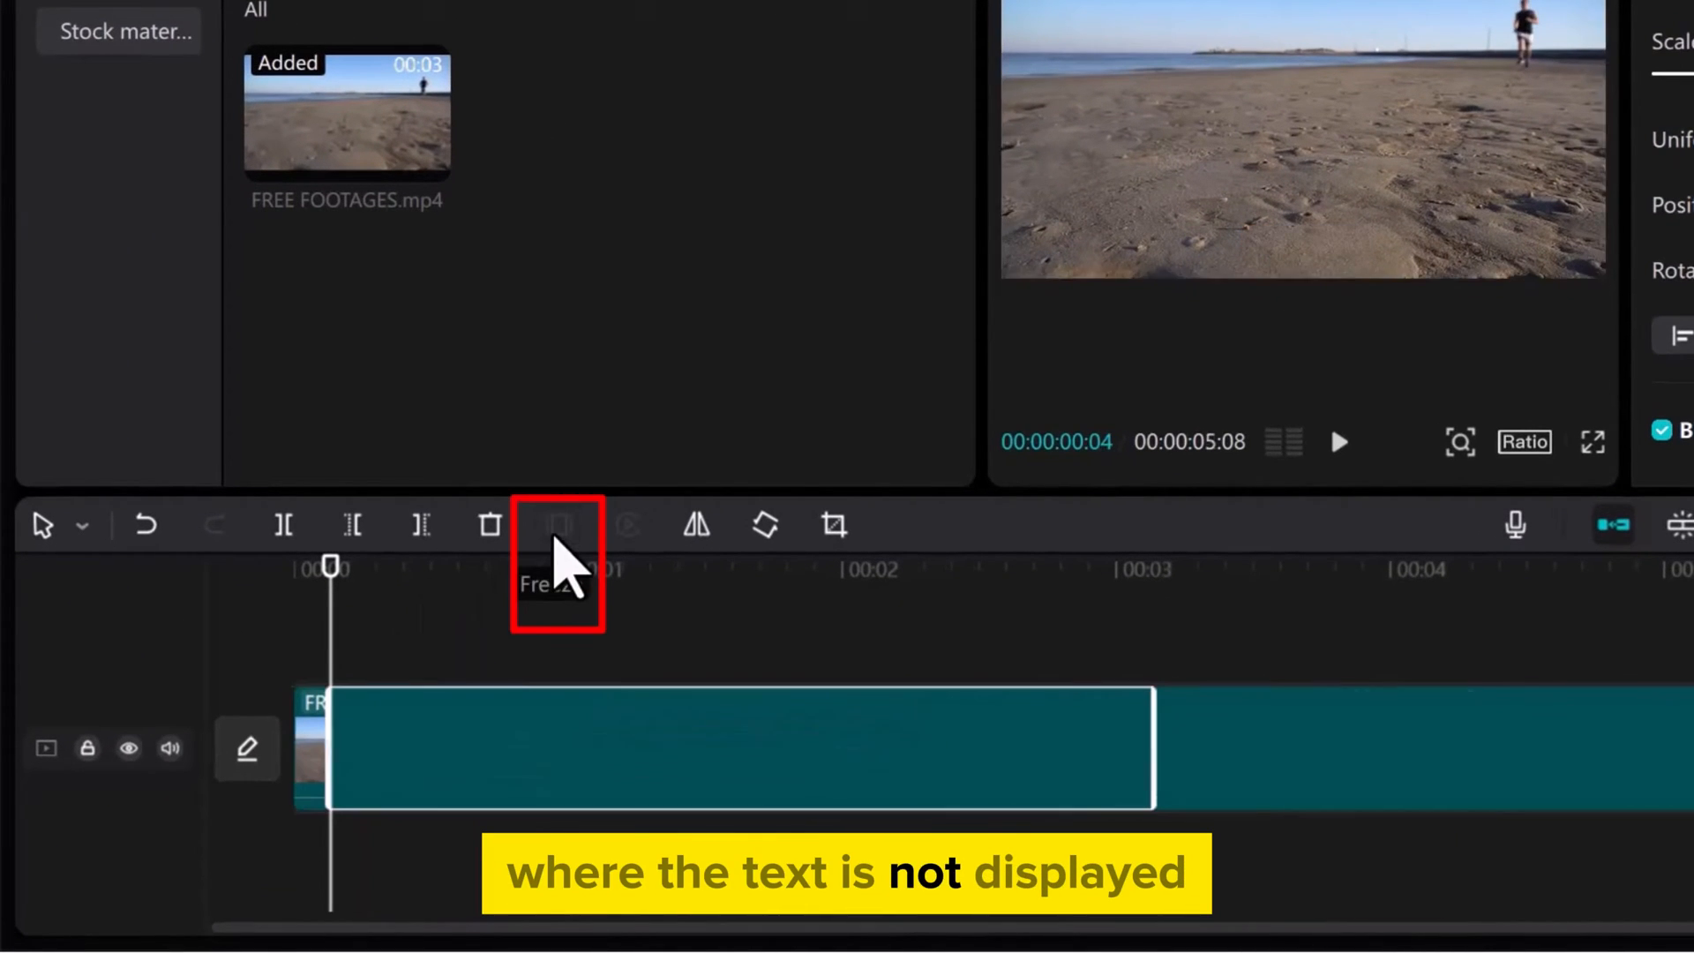
pyautogui.click(556, 526)
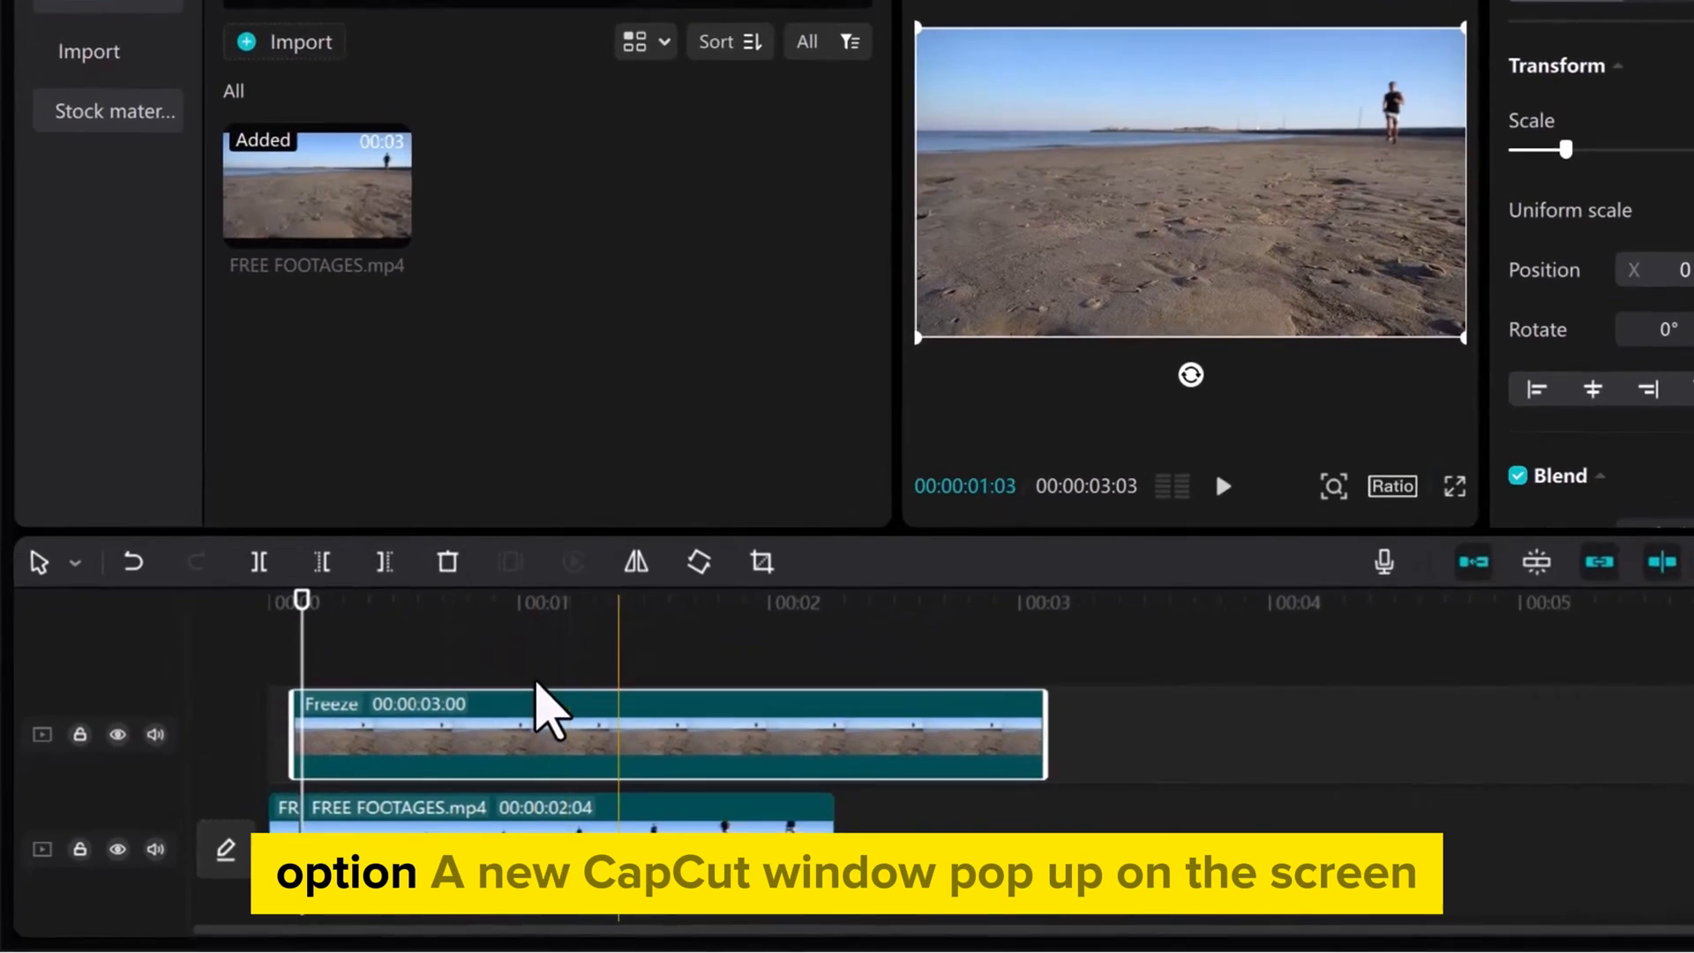
# - Crop the freeze frame to a small sand patch in the lower middle and confirm
pyautogui.click(763, 561)
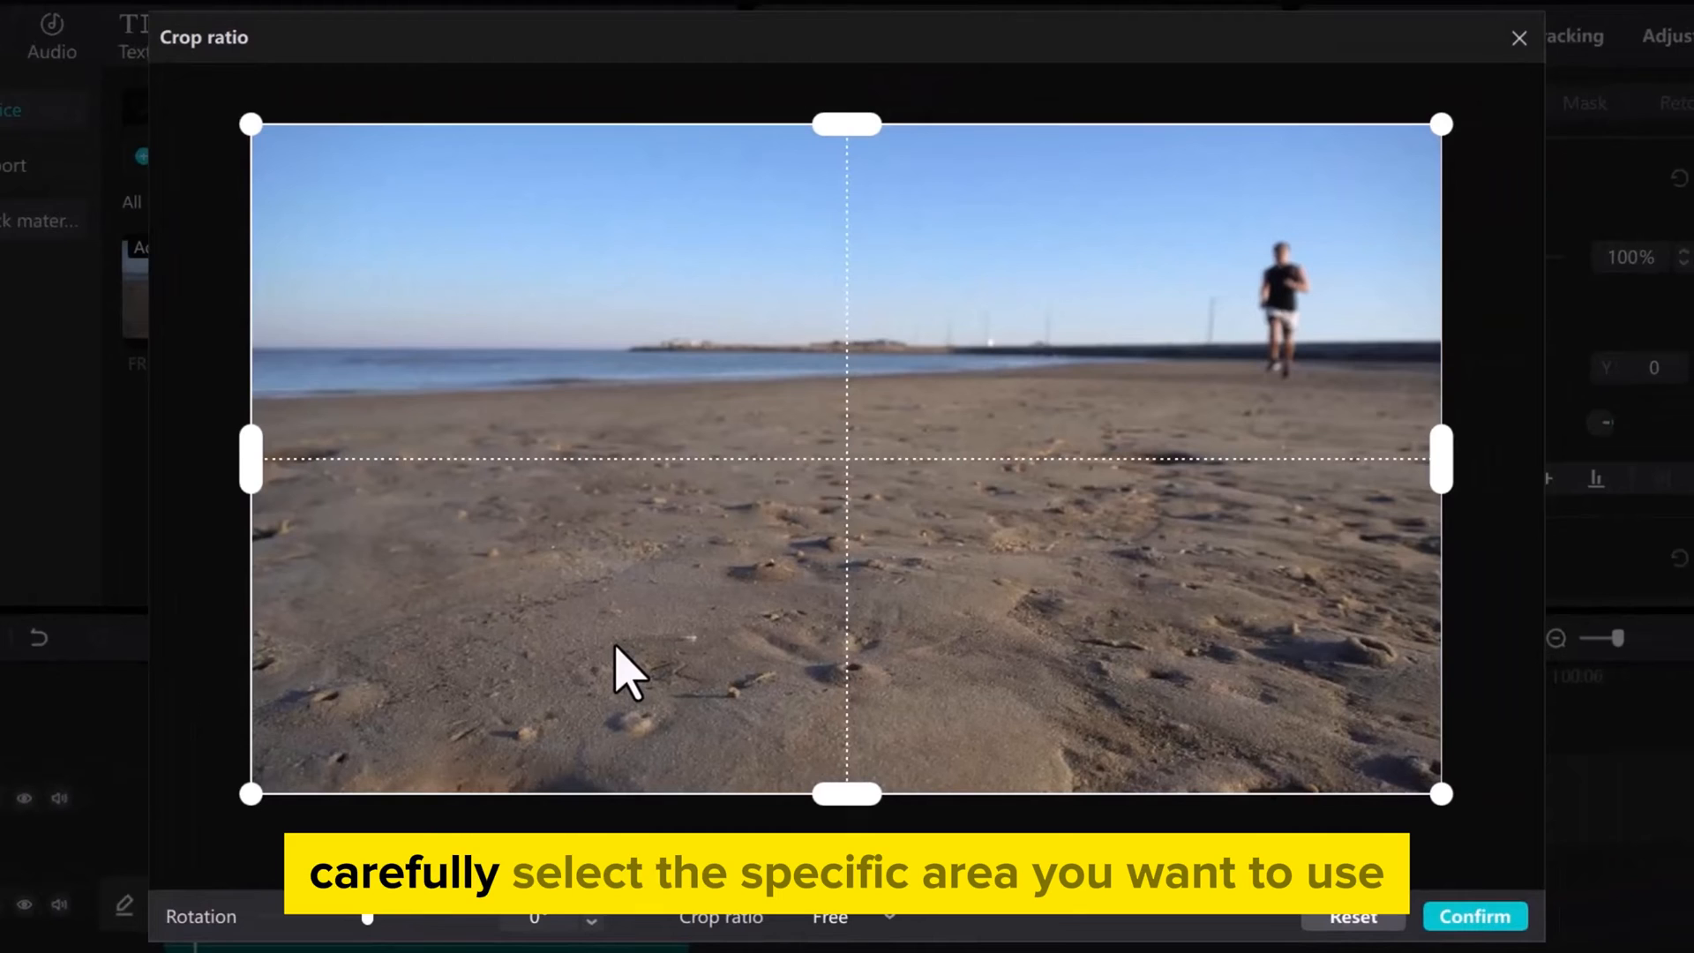
pyautogui.moveTo(1437, 173)
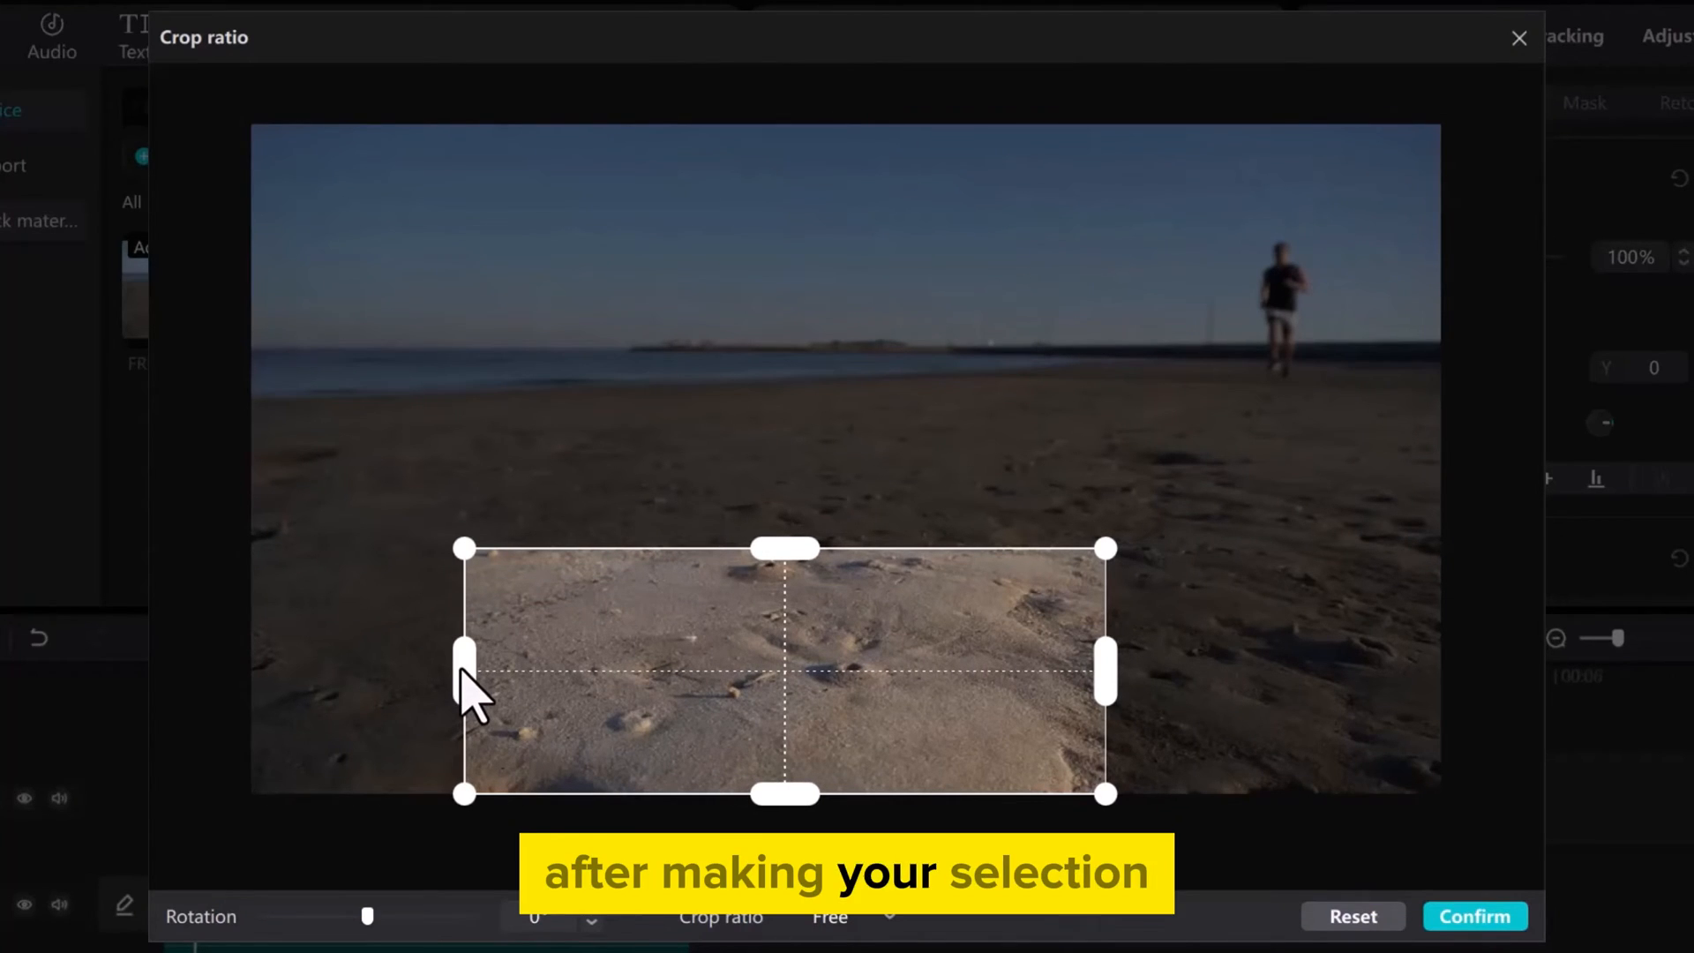
pyautogui.click(1473, 916)
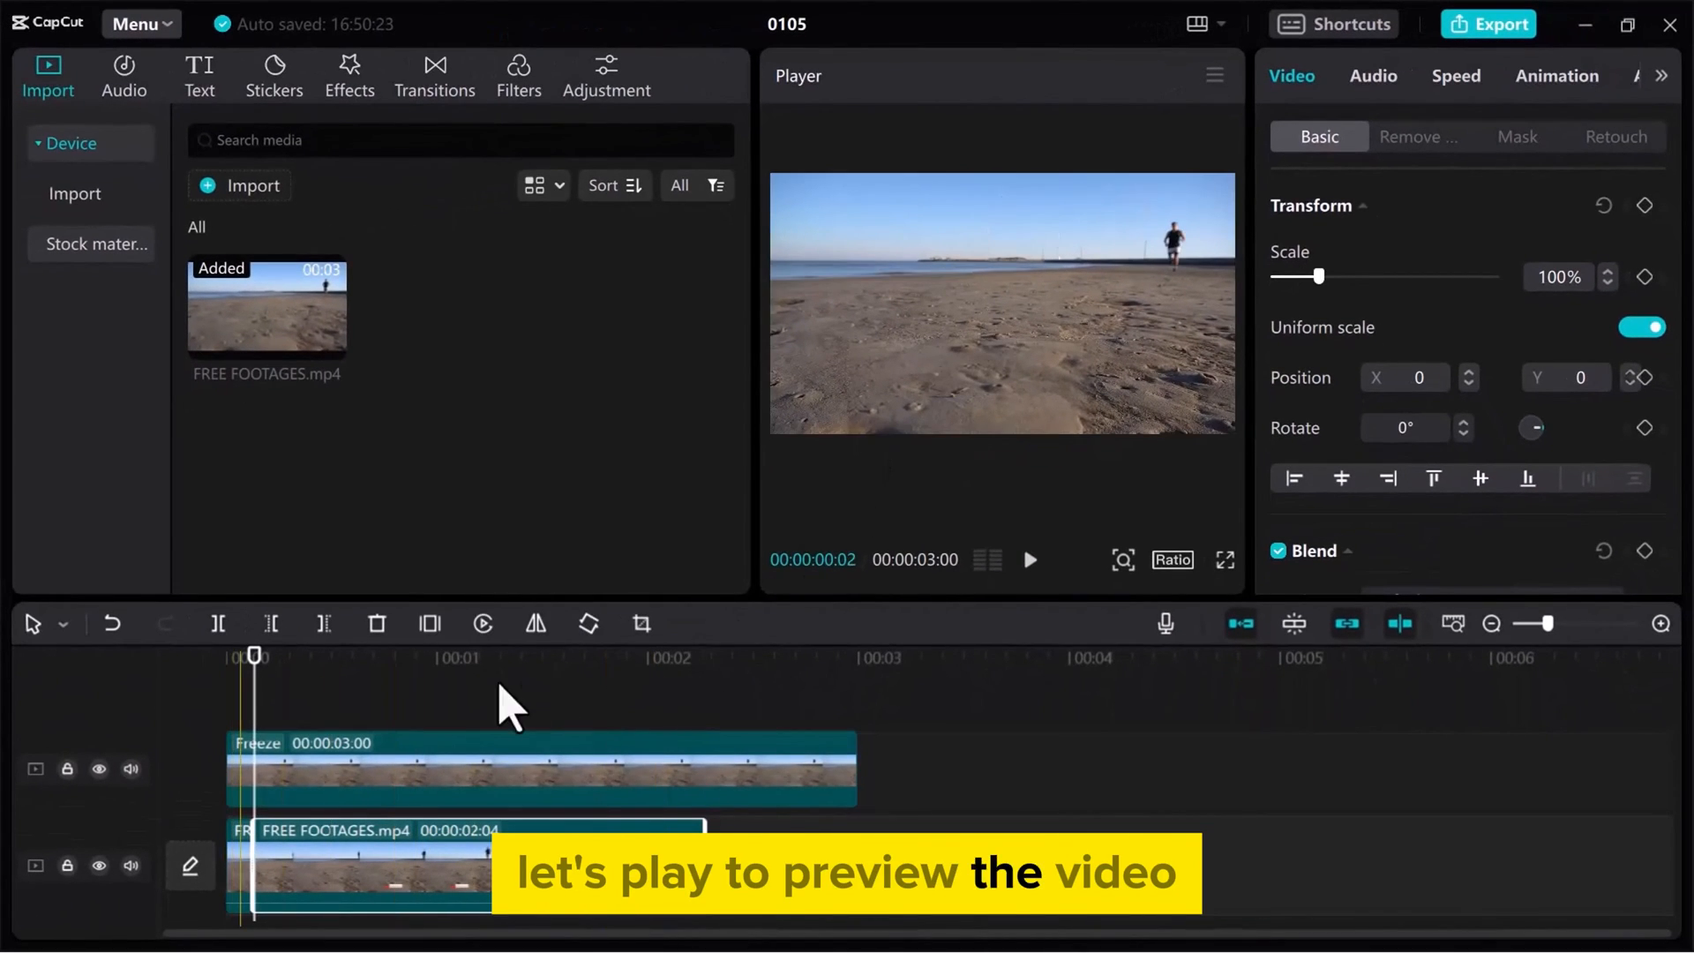
# - Play the stacked timeline from the start to preview the patched Subscribe area
pyautogui.click(1029, 560)
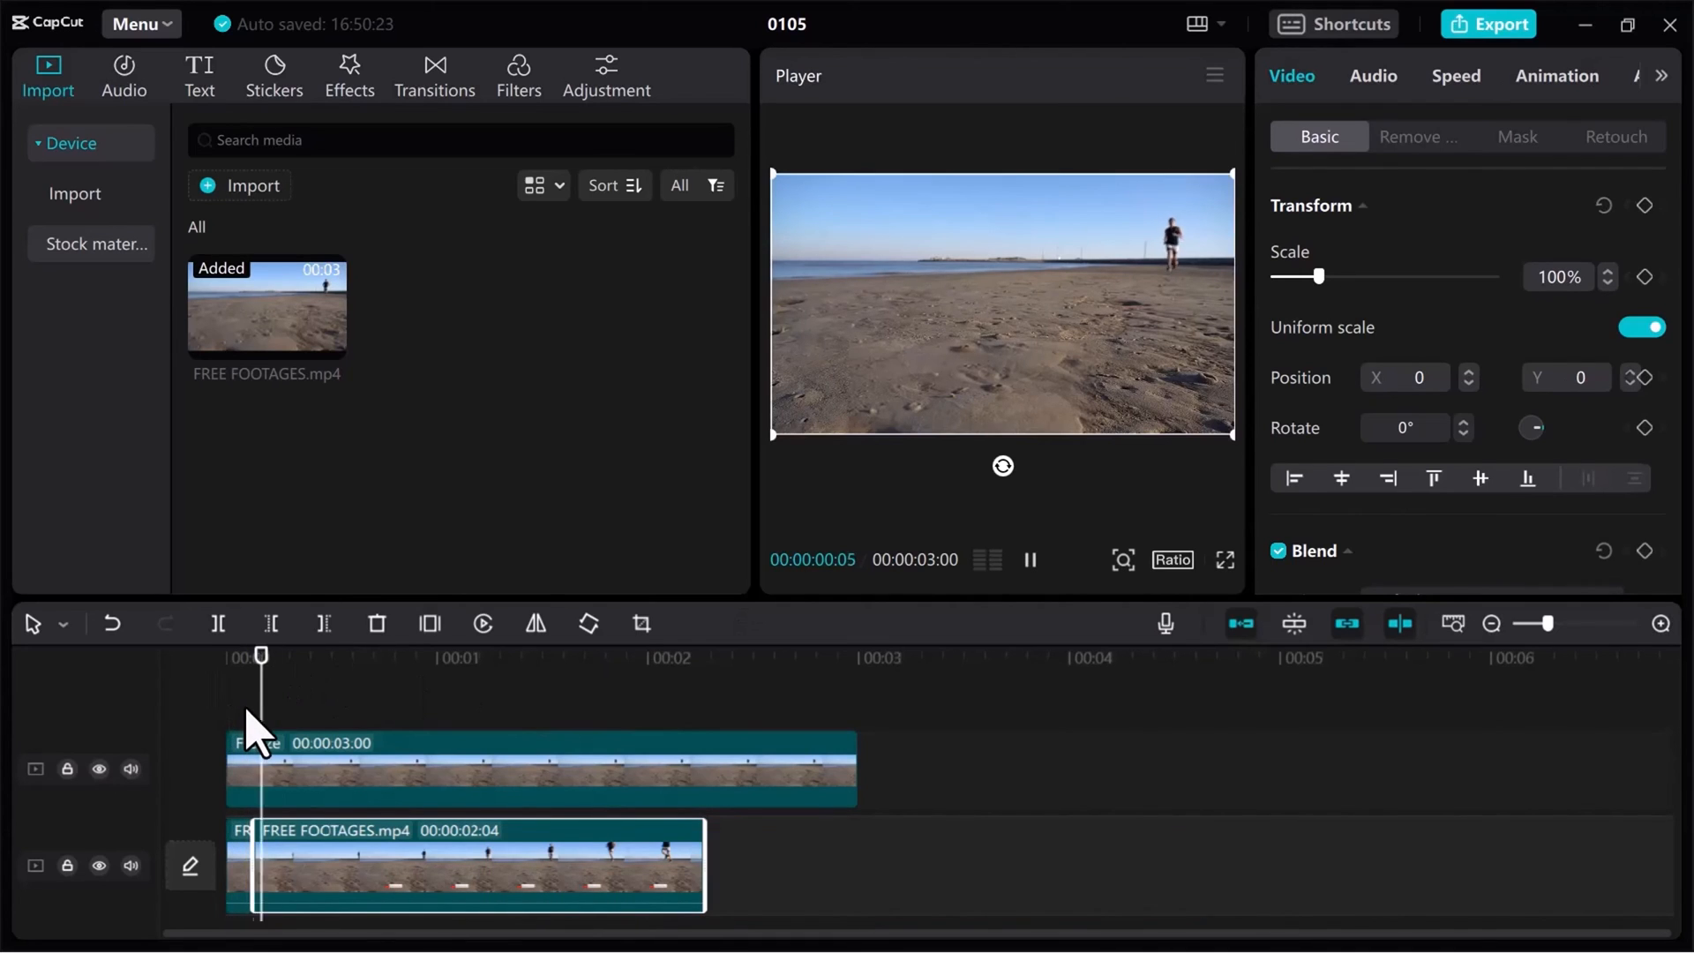